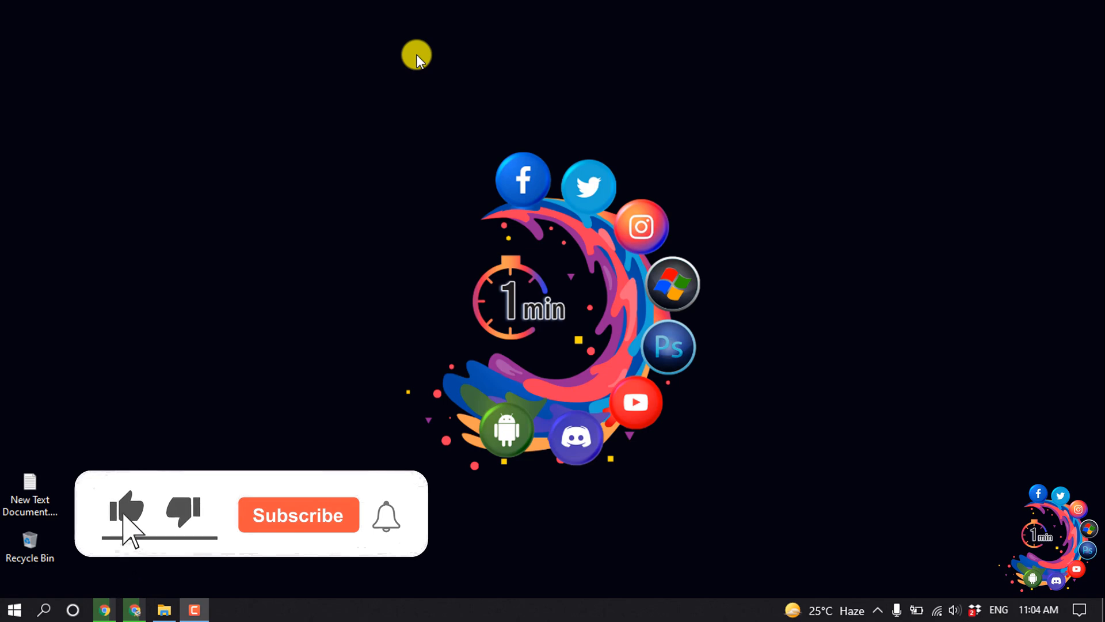
{"action": "left_click", "coordinate": [297, 515]}
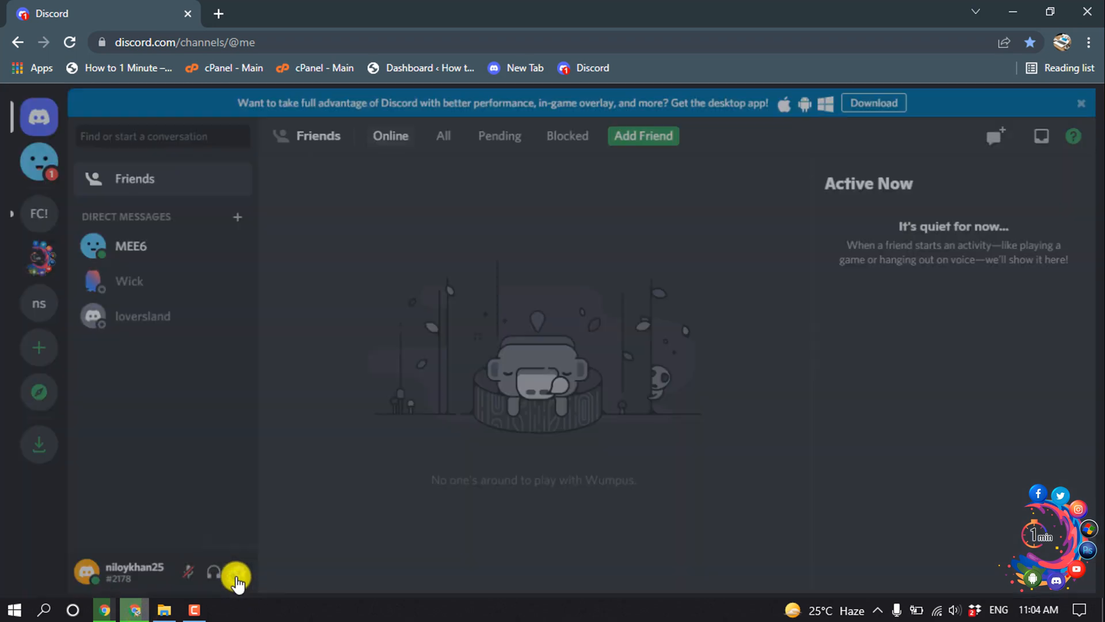
In Voice & Video settings, choose Push to Talk and record a talk keybind, then leave settings.
{"action": "left_click", "coordinate": [236, 572]}
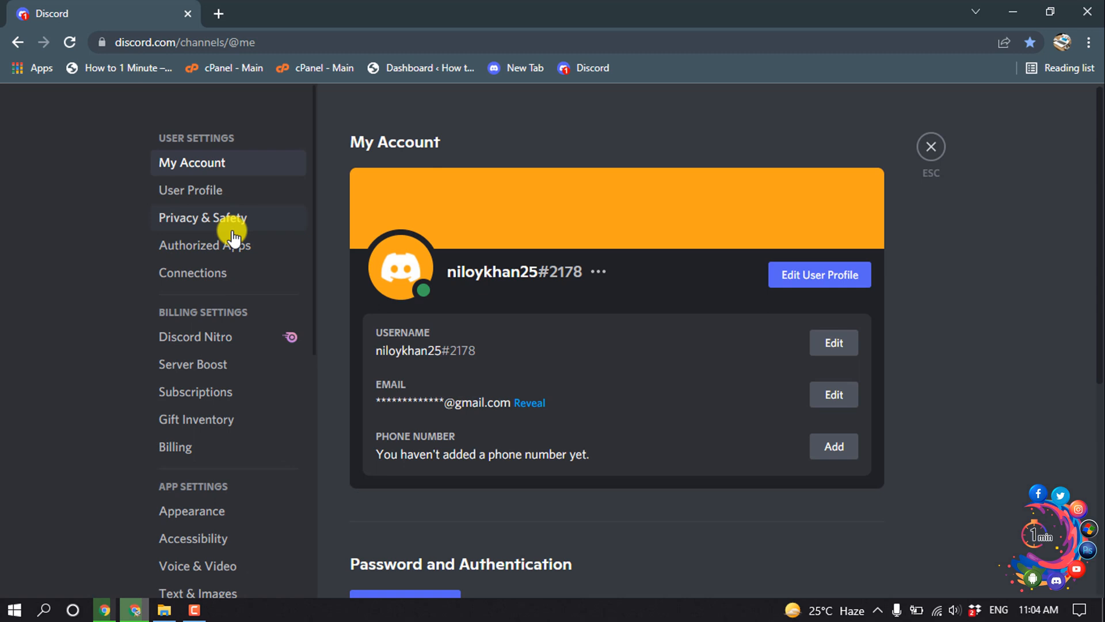
{"action": "left_click", "coordinate": [197, 565]}
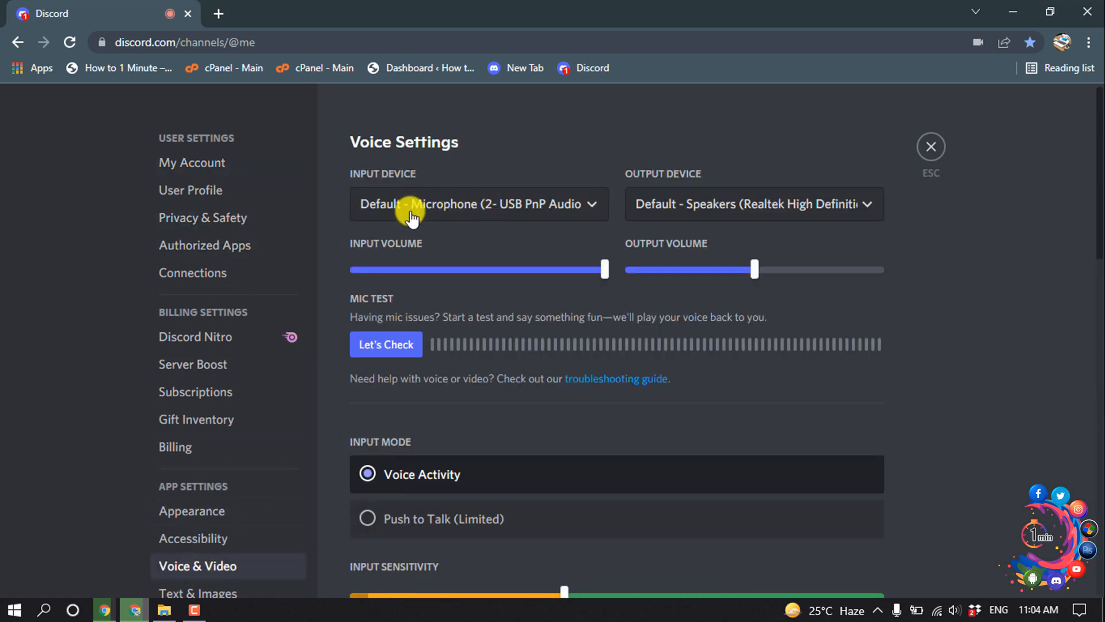
{"action": "left_click", "coordinate": [479, 204]}
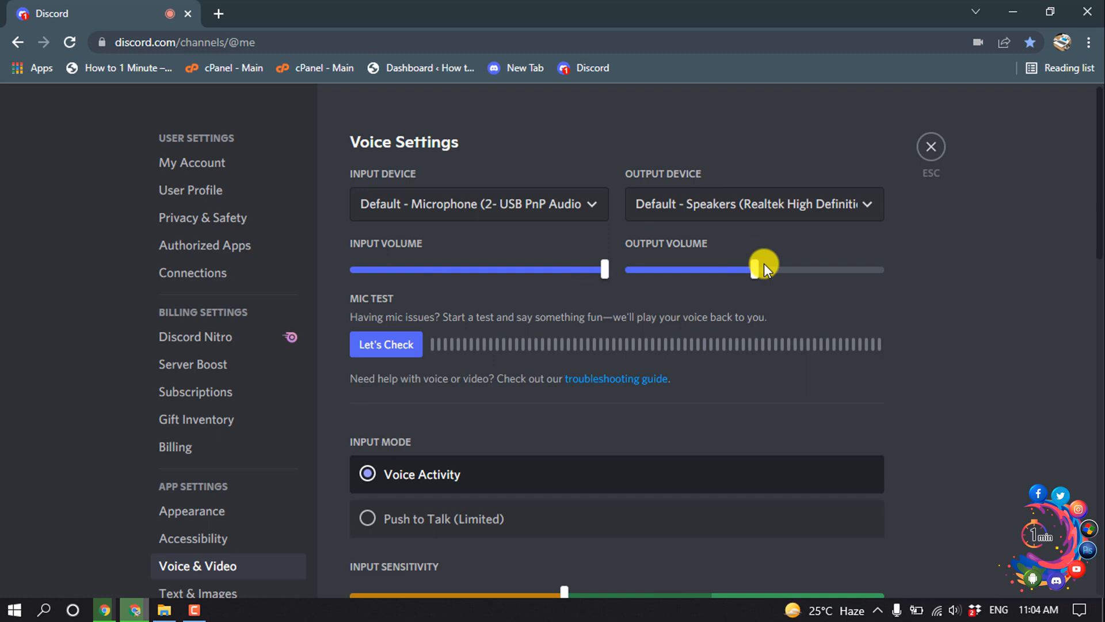
{"action": "scroll", "scroll_direction": "down", "scroll_amount": 3}
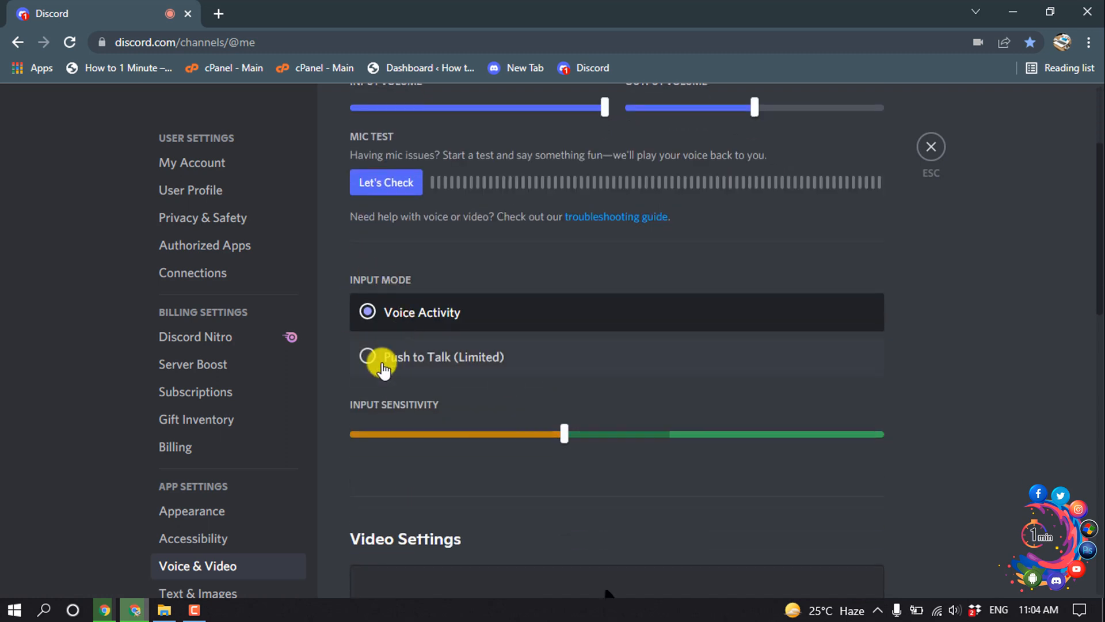
{"action": "left_click", "coordinate": [367, 357]}
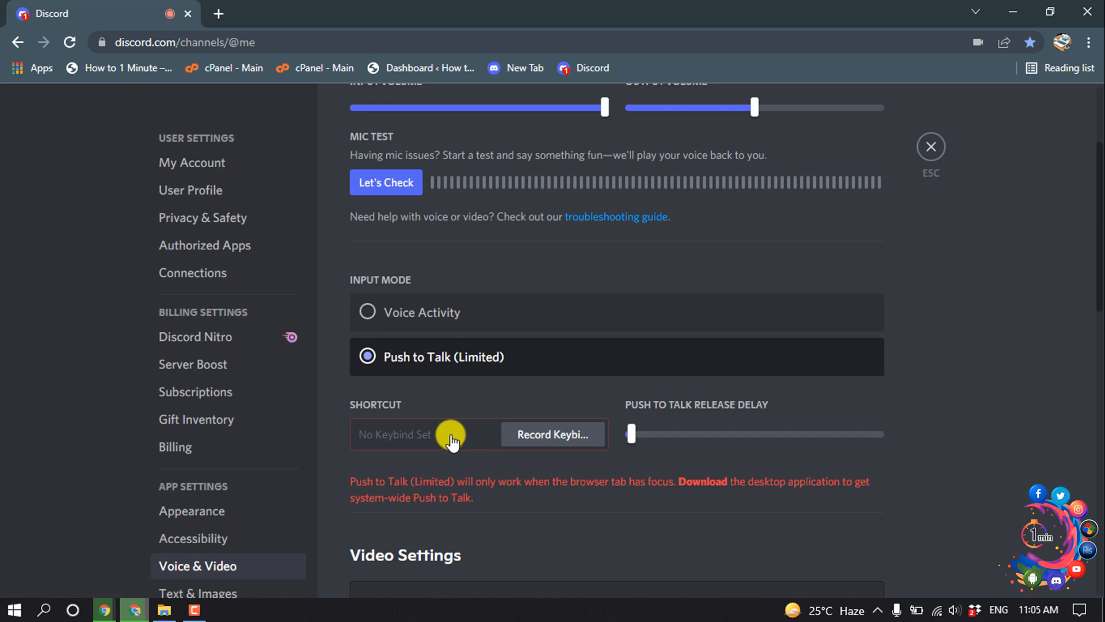
{"action": "left_click", "coordinate": [552, 434]}
{"action": "type", "text": "M"}
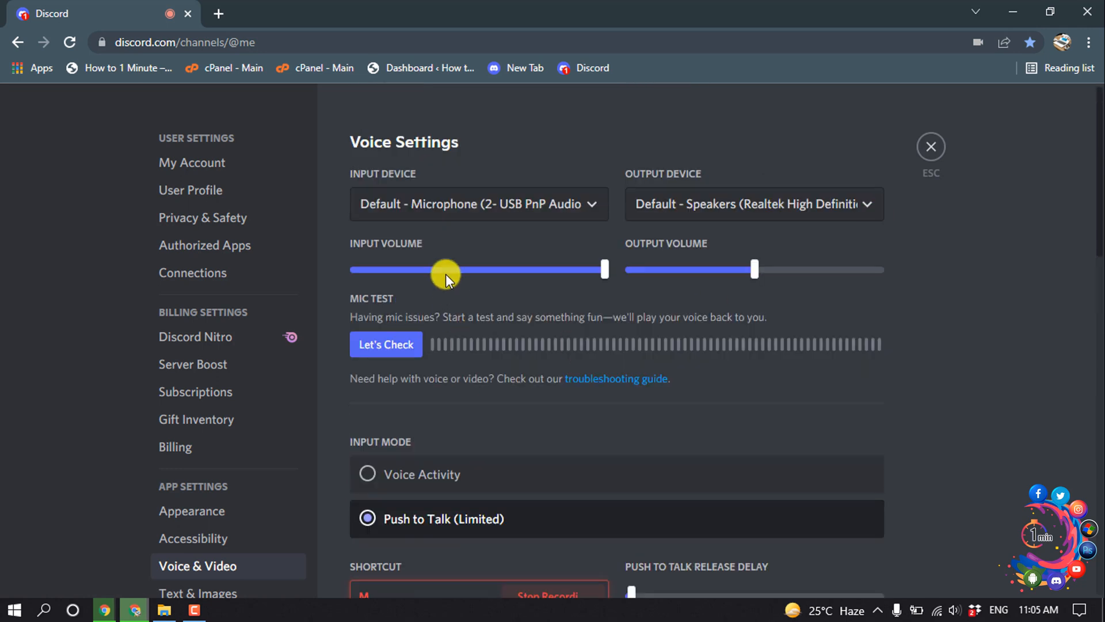
{"action": "left_click", "coordinate": [930, 146]}
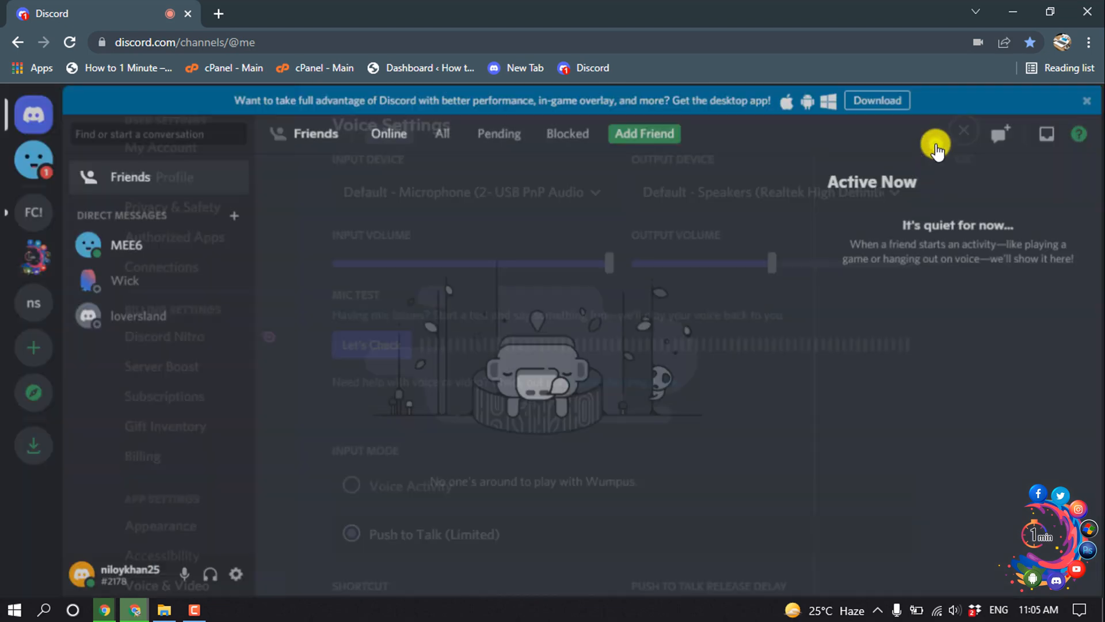
Connect to the friends-voice channel of the Friends Club! server and begin screen sharing.
{"action": "left_click", "coordinate": [965, 131]}
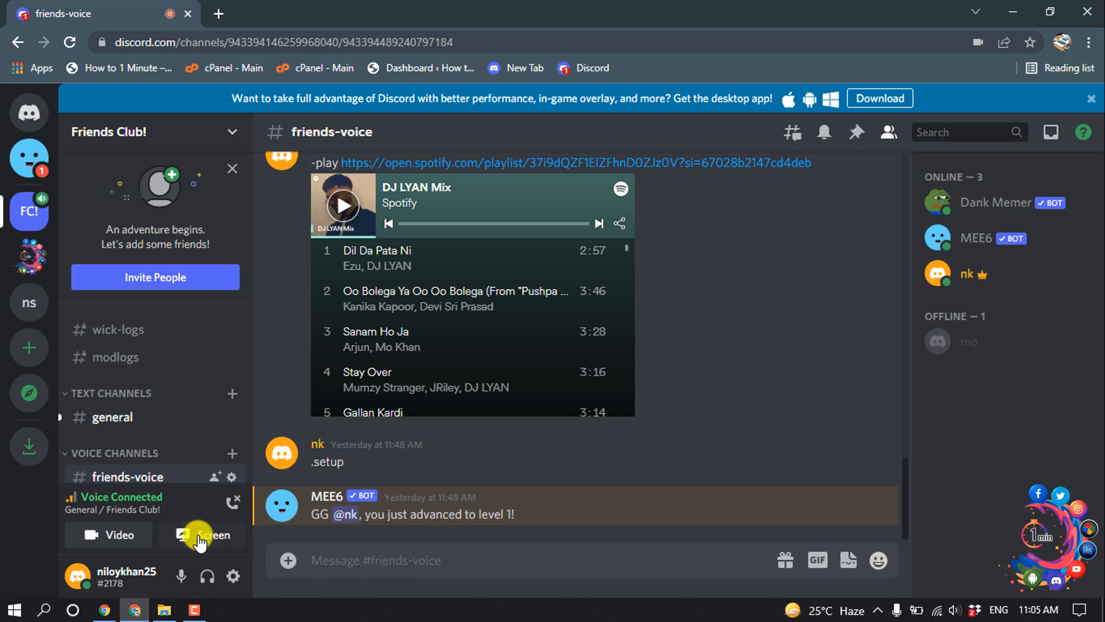
{"action": "left_click", "coordinate": [203, 534]}
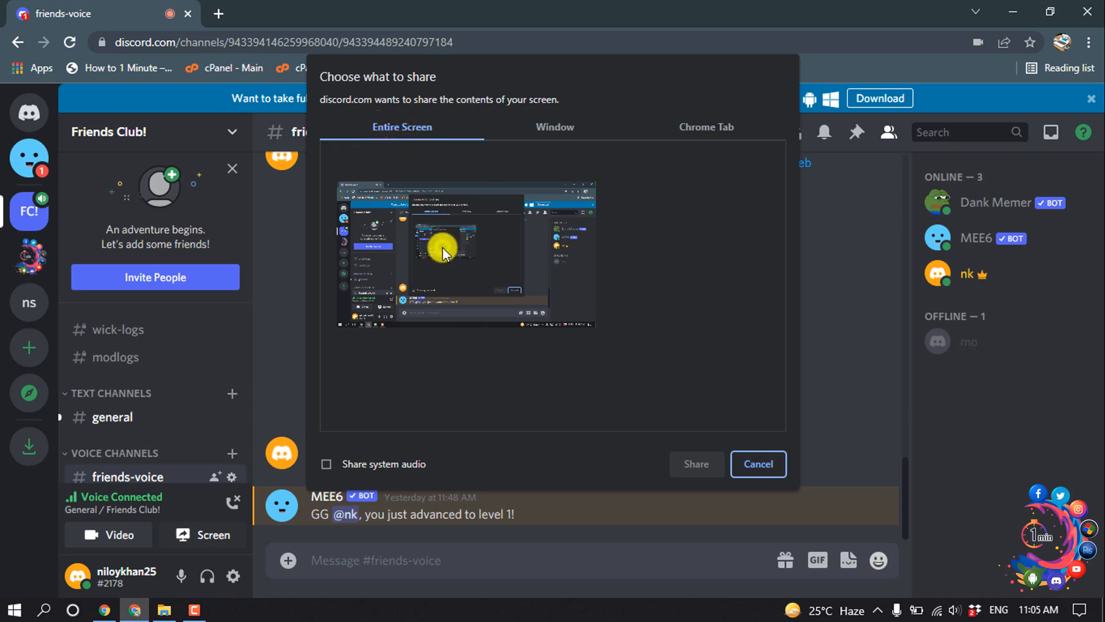
Review the Window and Chrome Tab source options in the share chooser.
{"action": "left_click", "coordinate": [555, 126]}
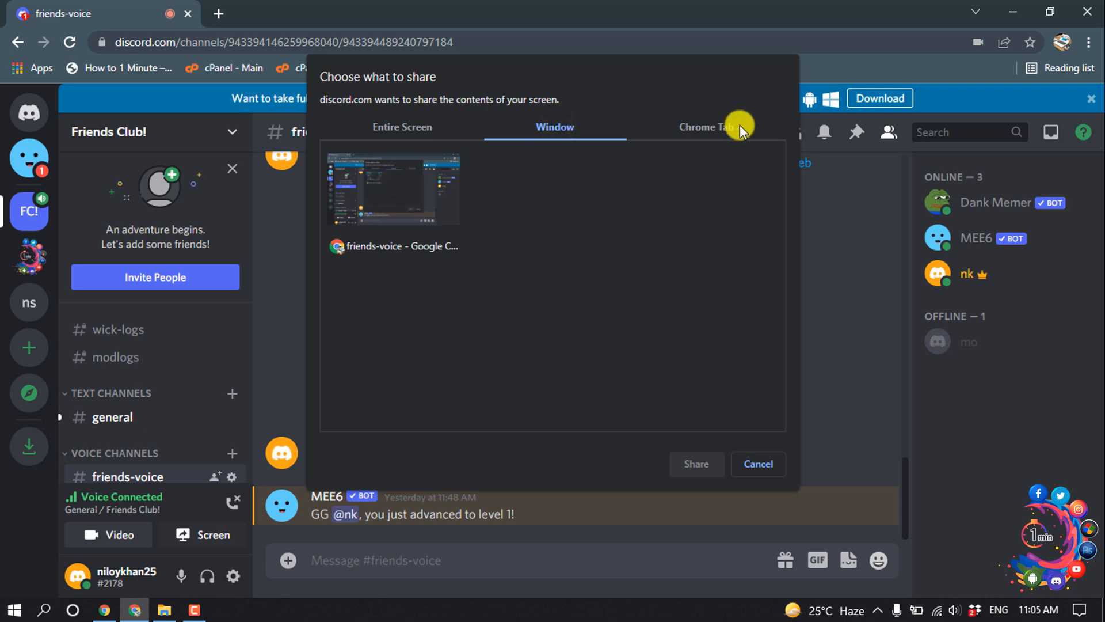
{"action": "left_click", "coordinate": [706, 127]}
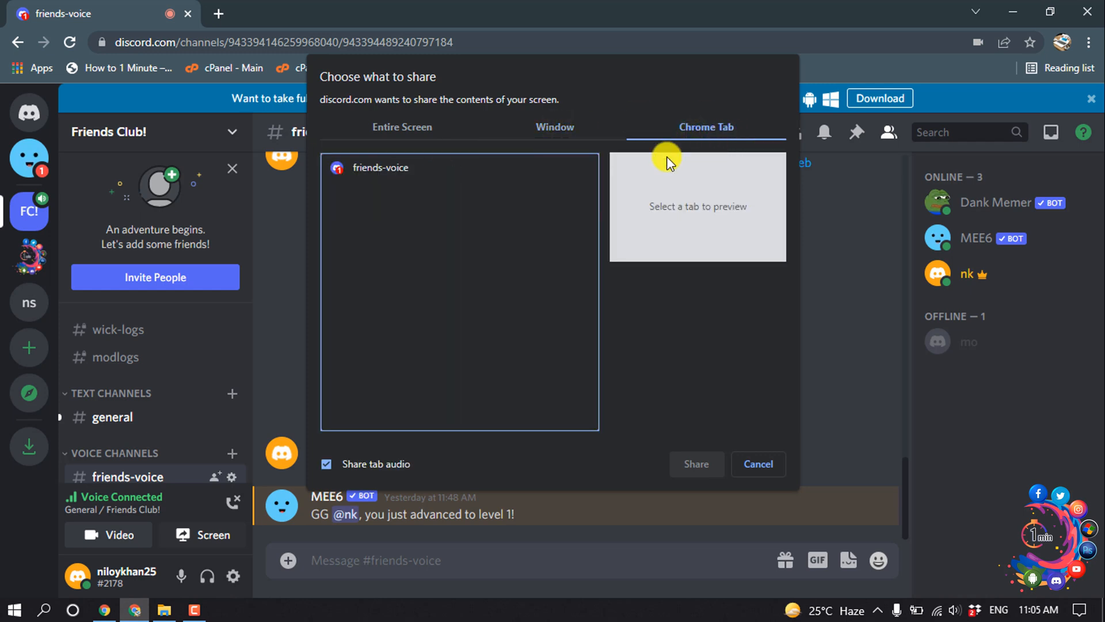
Share the entire screen to friends-voice, then stop streaming from the stream menu.
{"action": "left_click", "coordinate": [401, 126]}
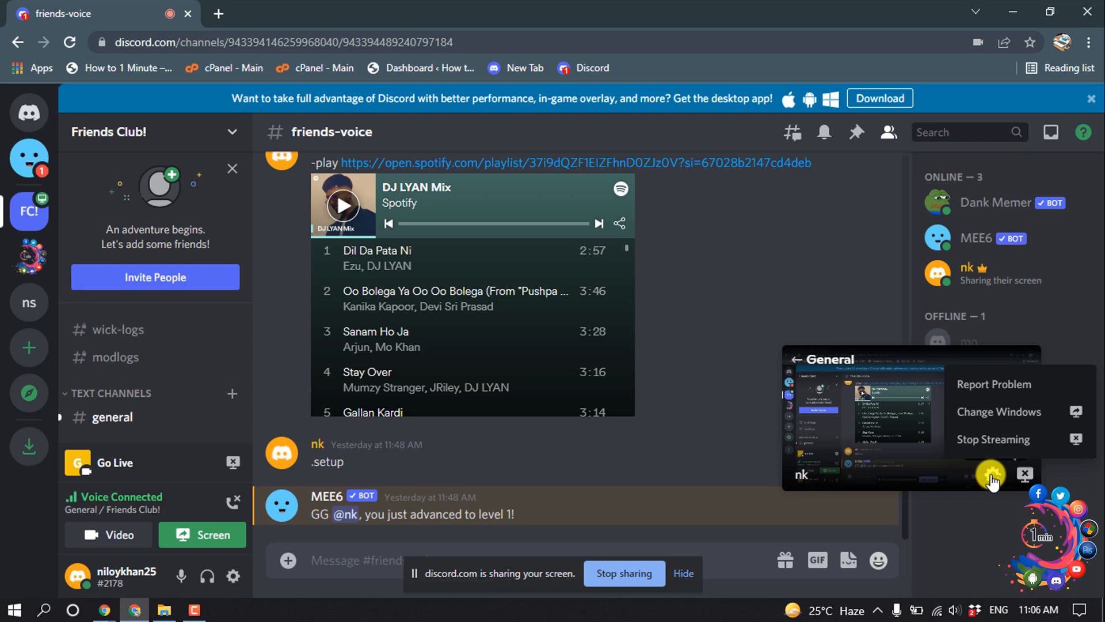
{"action": "mouse_move", "coordinate": [964, 469]}
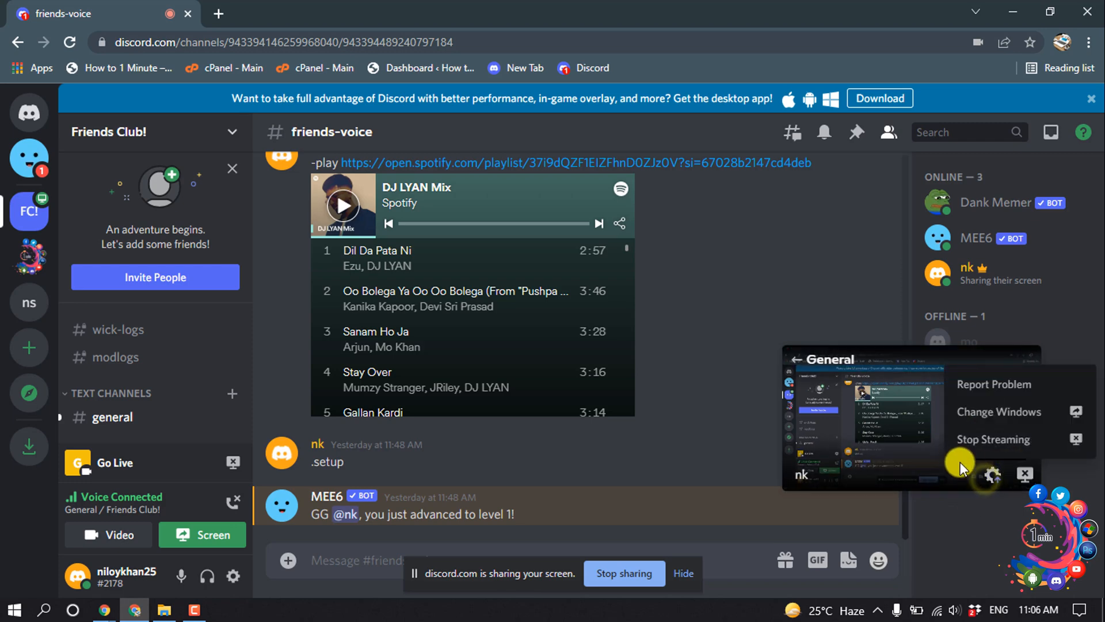
{"action": "left_click", "coordinate": [994, 438]}
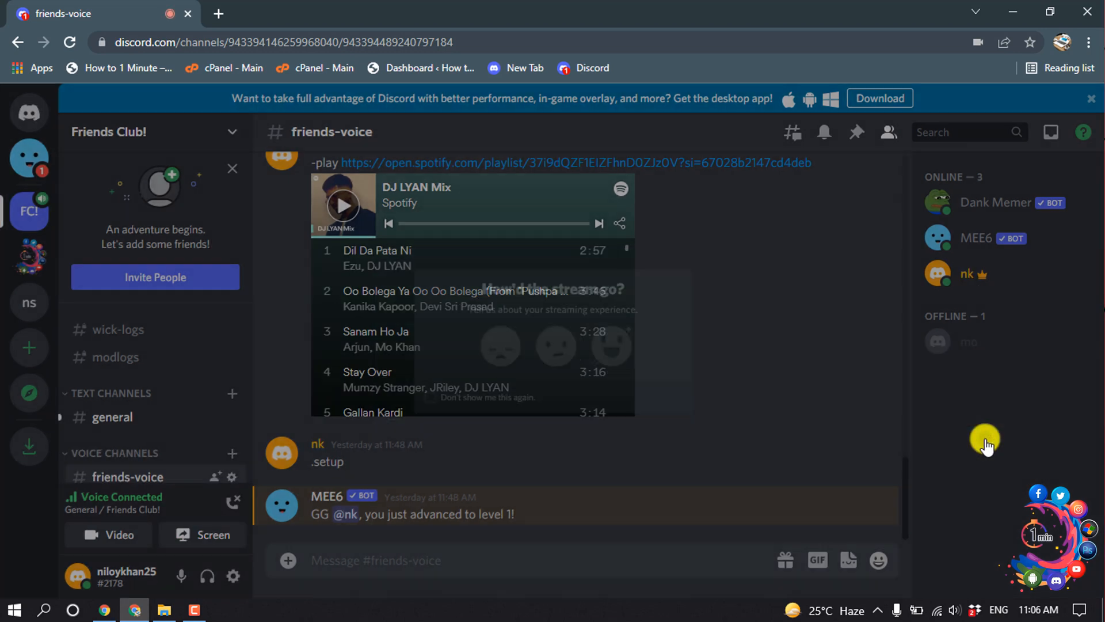